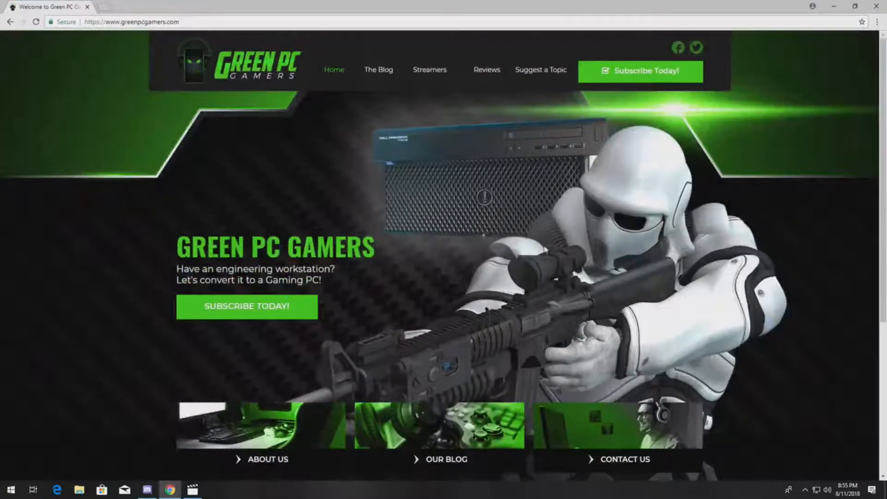
Search the Green PC Gamers blog for Precision T7610 articles
{"action": "left_click", "coordinate": [378, 70]}
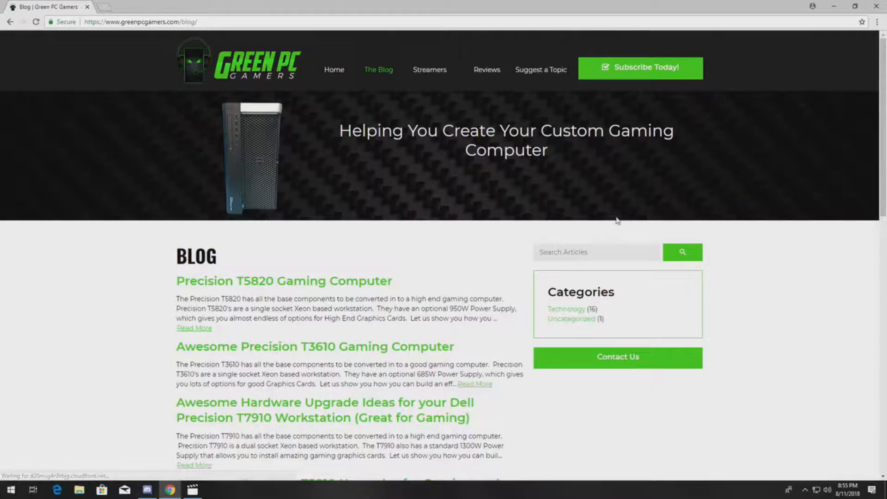
{"action": "type", "text": "t761"}
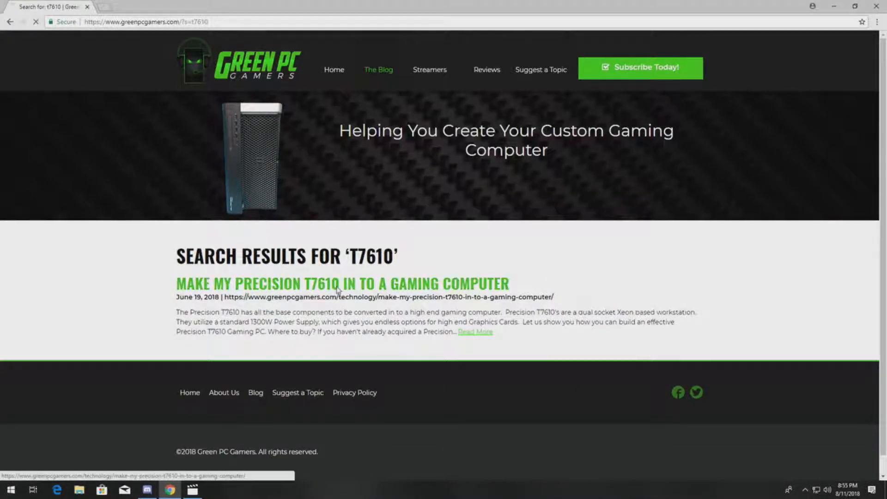
Open the 'Make My Precision T7610 In To A Gaming Computer' article and scroll to its footer
{"action": "left_click", "coordinate": [342, 284]}
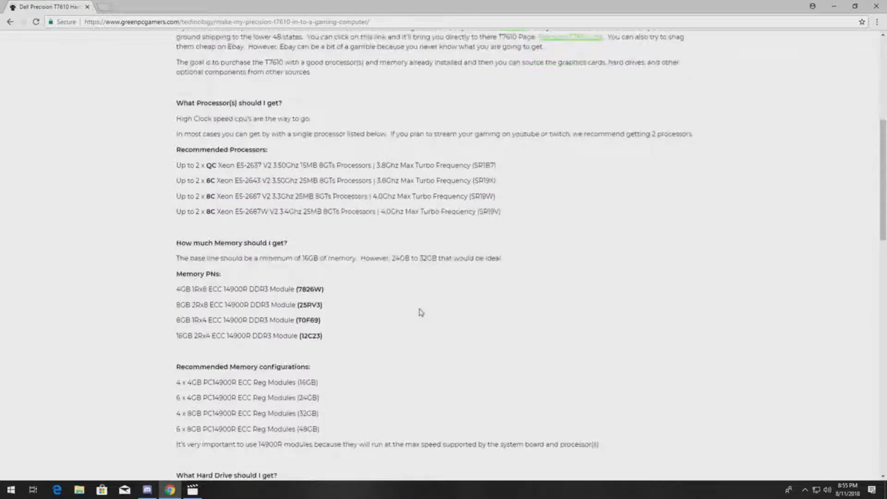
{"action": "scroll", "scroll_direction": "up", "scroll_amount": 3}
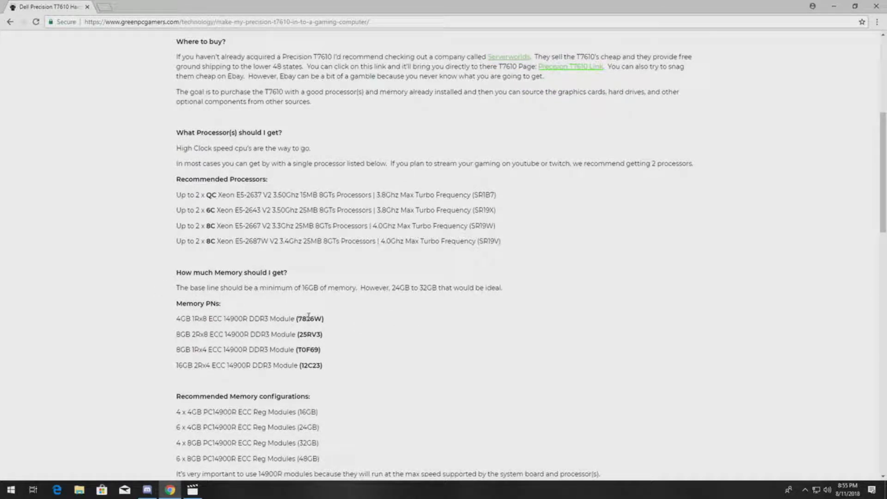
{"action": "mouse_move", "coordinate": [269, 345]}
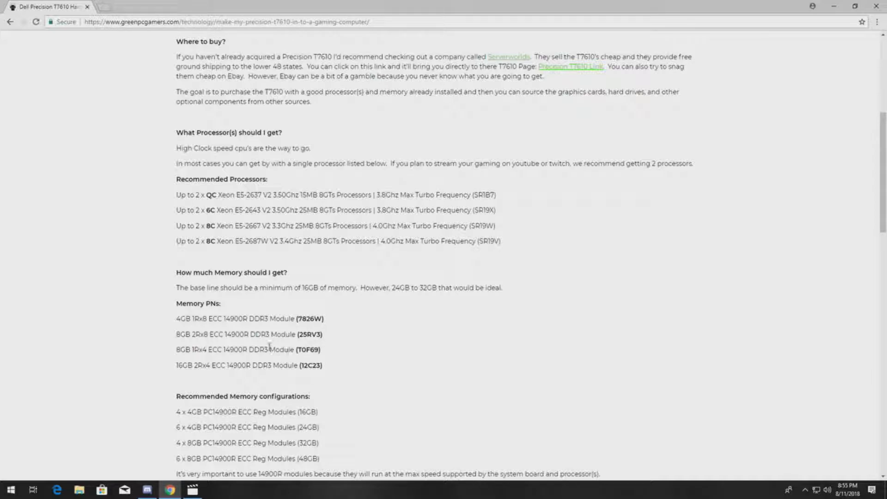
{"action": "mouse_move", "coordinate": [246, 331]}
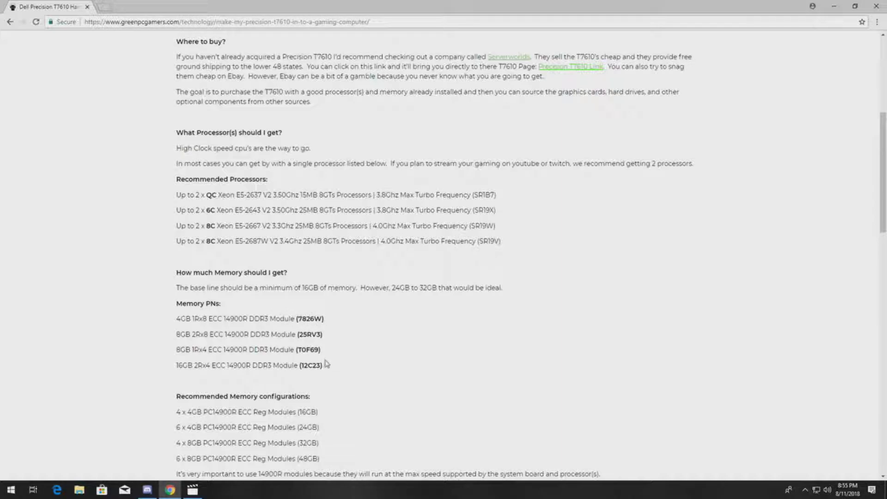
{"action": "mouse_move", "coordinate": [366, 289]}
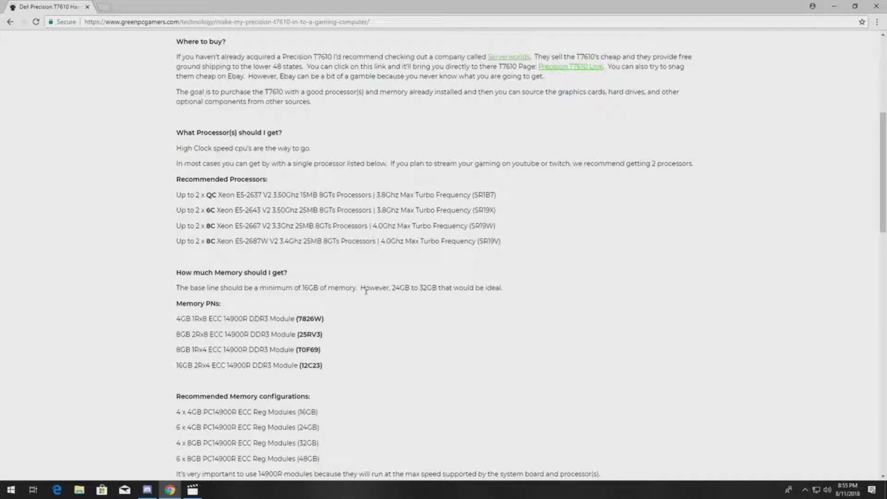
{"action": "scroll", "scroll_direction": "up", "scroll_amount": 3}
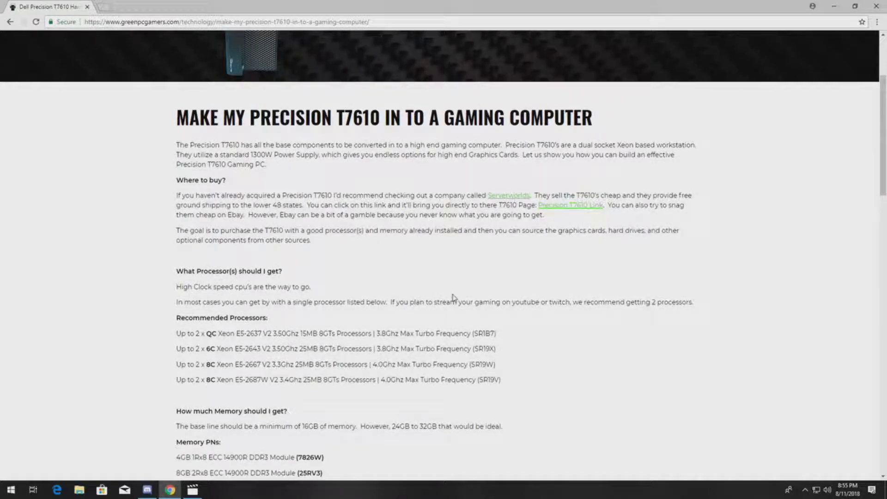
{"action": "scroll", "scroll_direction": "down", "scroll_amount": 3}
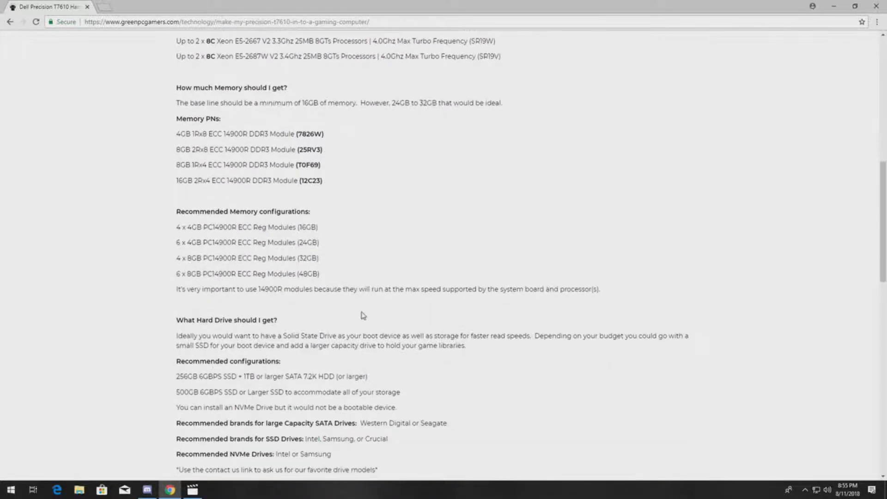
{"action": "scroll", "scroll_direction": "up", "scroll_amount": 3}
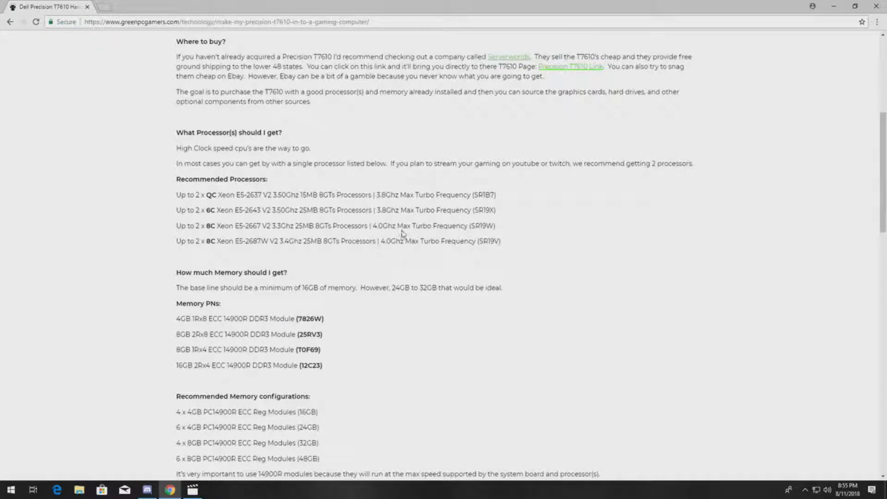
{"action": "scroll", "scroll_direction": "down", "scroll_amount": 3}
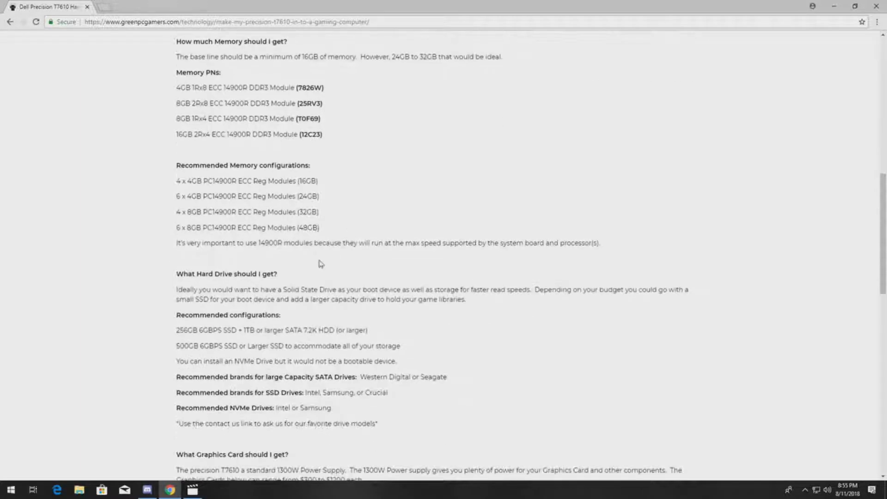
{"action": "scroll", "scroll_direction": "down", "scroll_amount": 3}
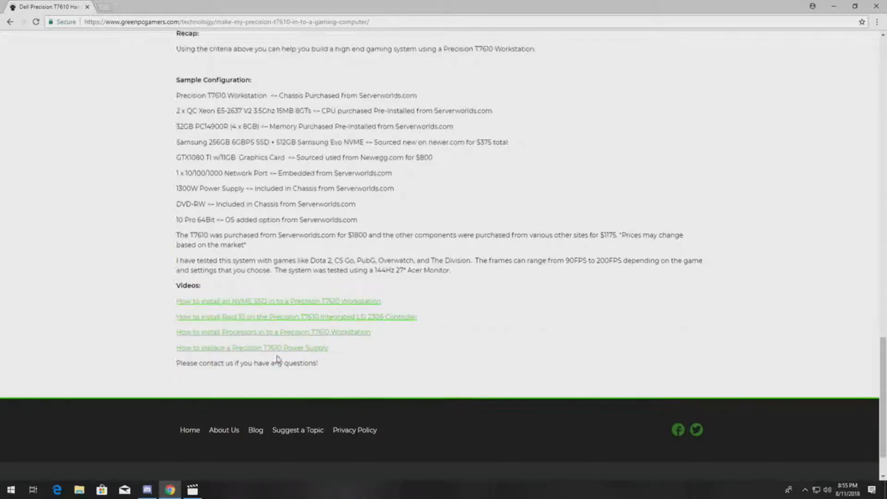
{"action": "scroll", "scroll_direction": "down", "scroll_amount": 3}
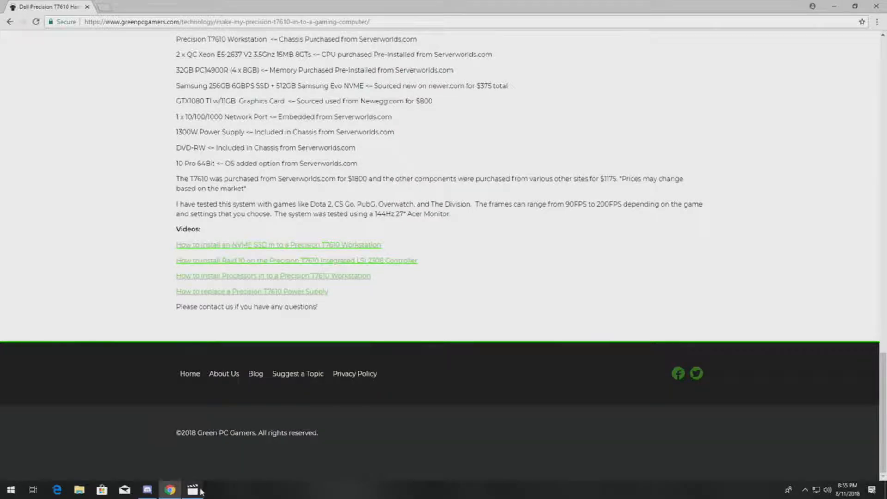
{"action": "left_click", "coordinate": [194, 489]}
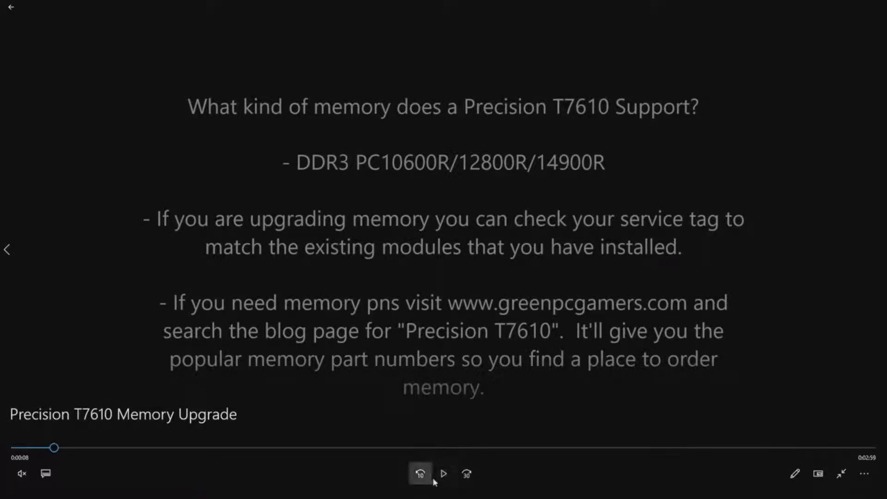
Replay the T7610 memory upgrade video from the intro and pause at the BIOS settings screen
{"action": "left_click", "coordinate": [444, 474]}
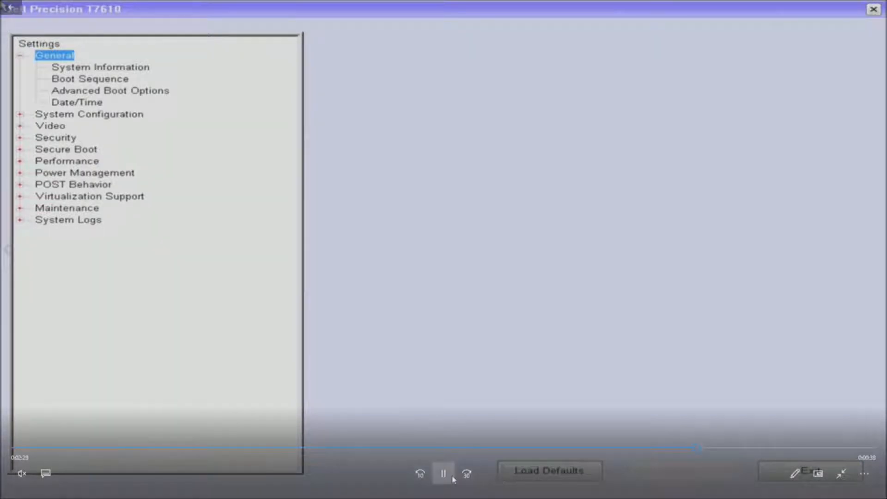
{"action": "left_click", "coordinate": [443, 473]}
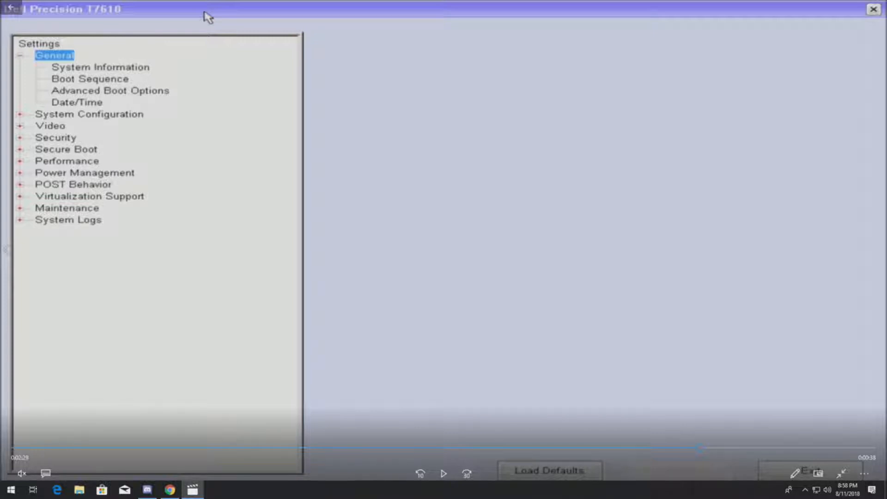
Resume the video until BIOS System Information shows 16 GB DDR3 installed
{"action": "left_click", "coordinate": [444, 473]}
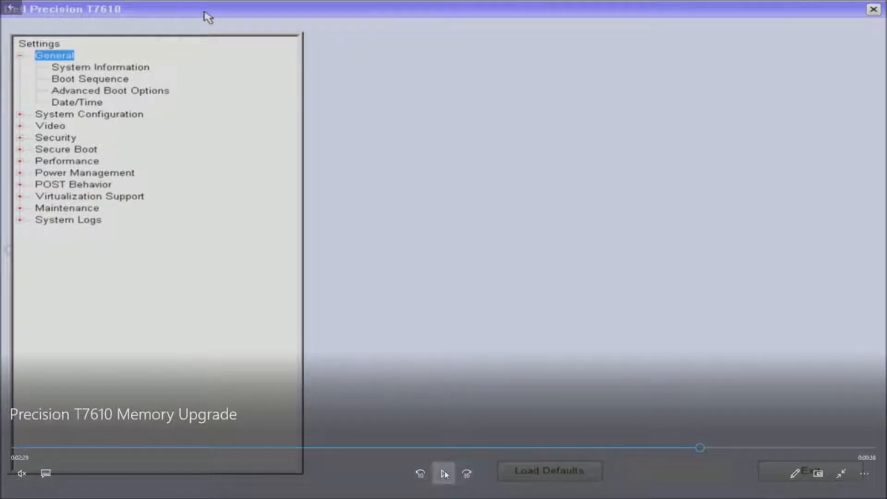
{"action": "left_click", "coordinate": [444, 474]}
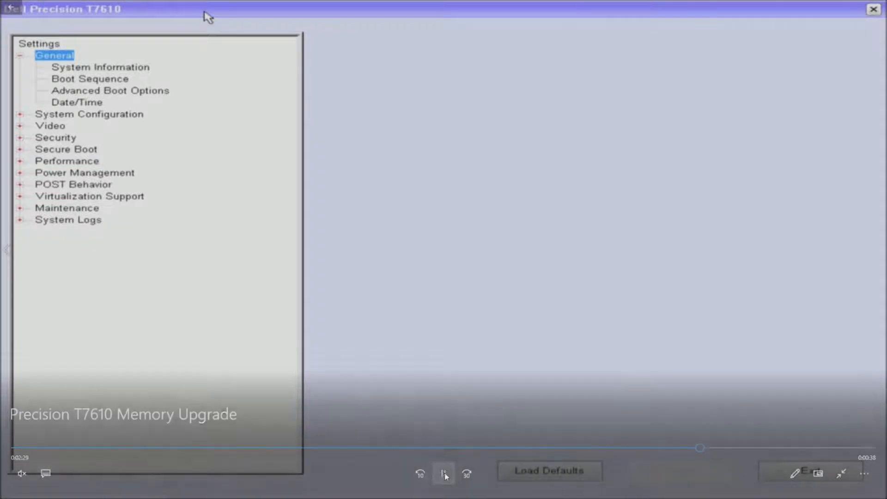
{"action": "left_click", "coordinate": [443, 473]}
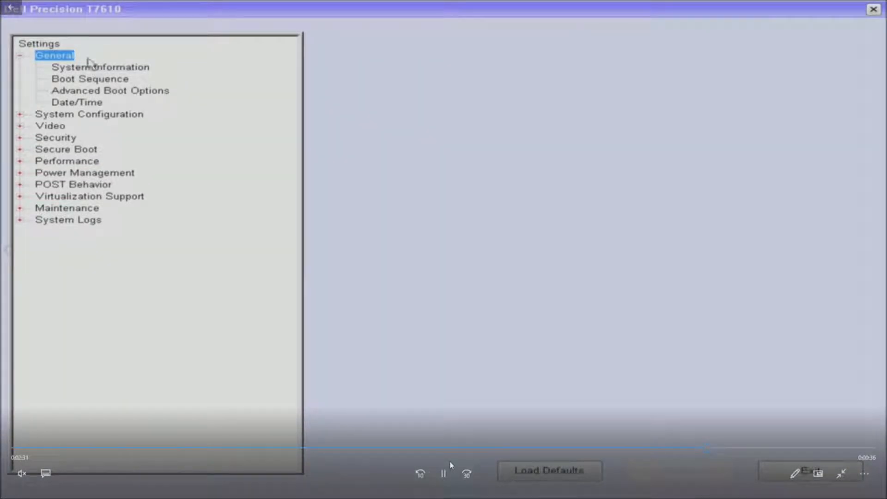
{"action": "left_click", "coordinate": [100, 66]}
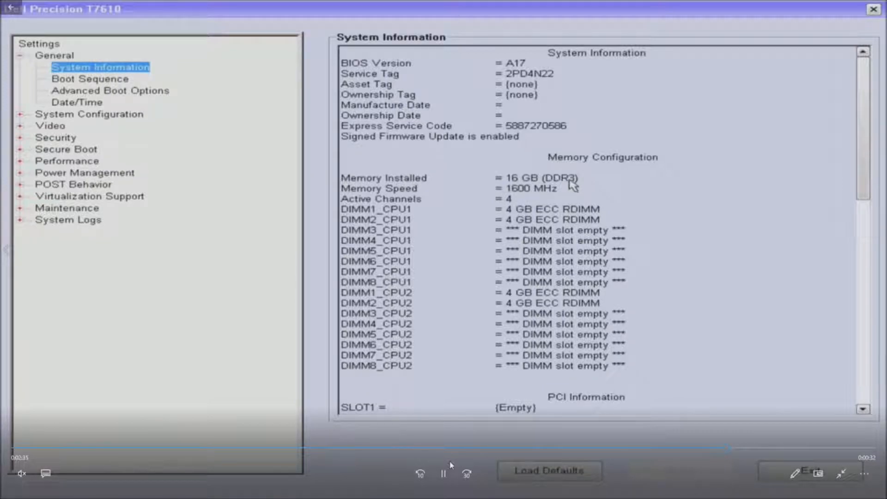
{"action": "left_click", "coordinate": [443, 474]}
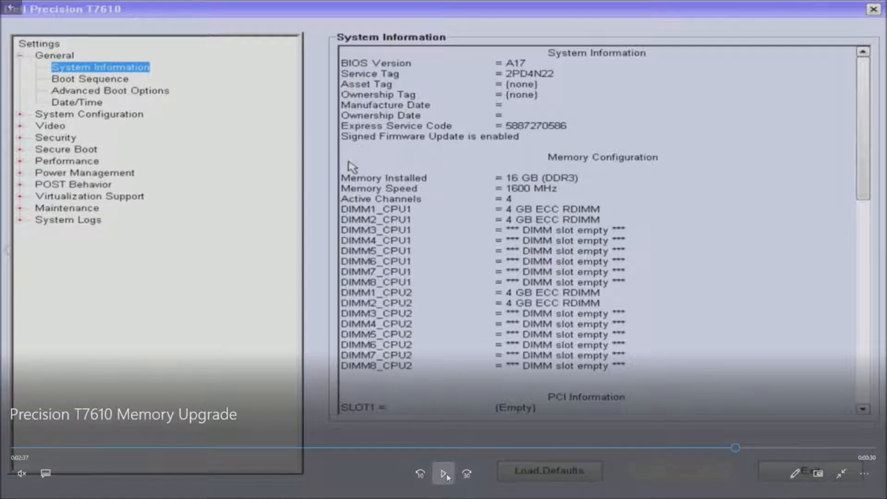
{"action": "left_click", "coordinate": [444, 473]}
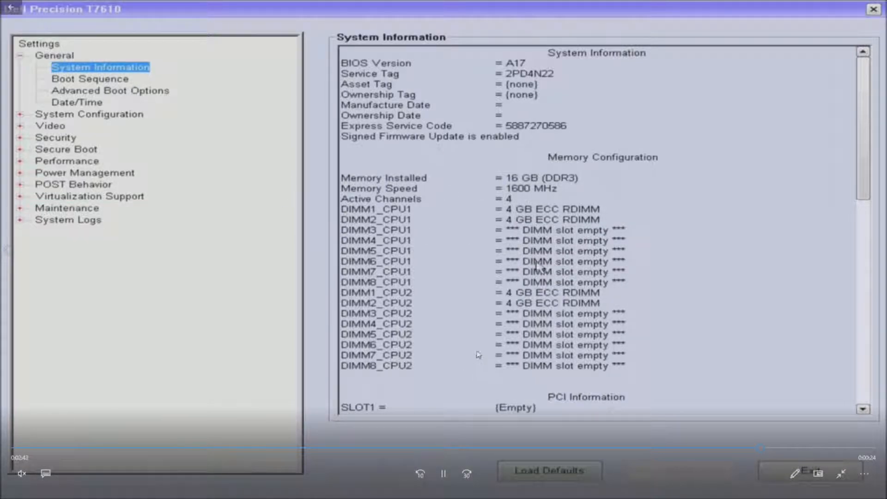
{"action": "left_click", "coordinate": [443, 474]}
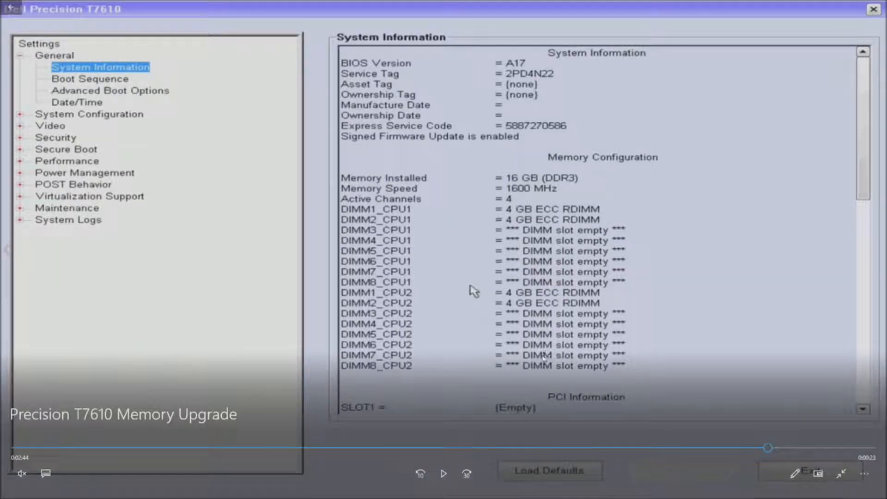
{"action": "mouse_move", "coordinate": [435, 212]}
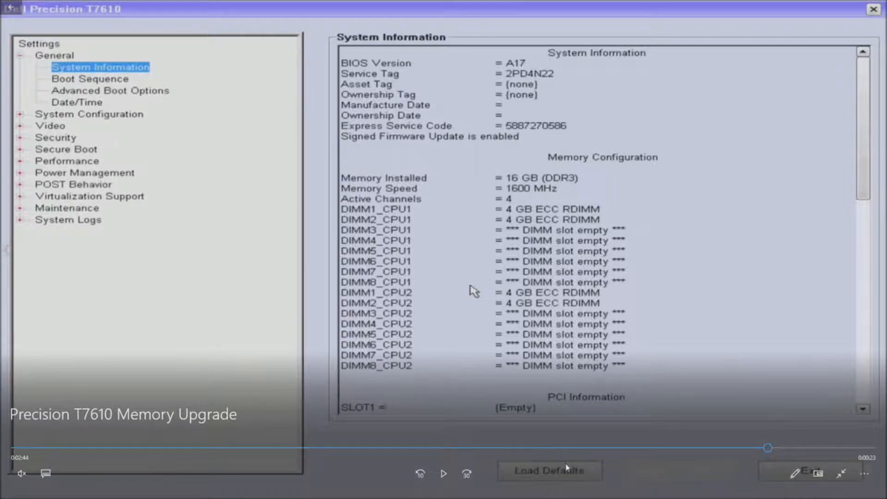
{"action": "left_click", "coordinate": [444, 474]}
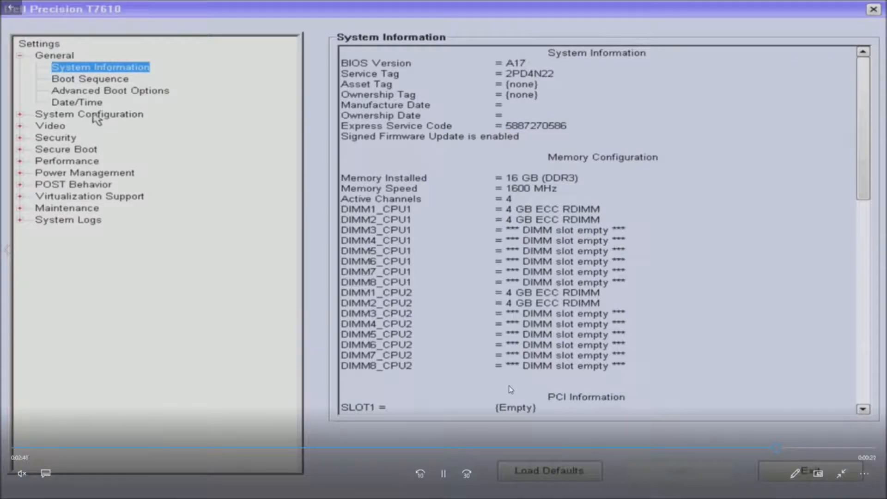
Play through the System Configuration list to the final System Information screen with four 4 GB DIMMs
{"action": "left_click", "coordinate": [89, 114]}
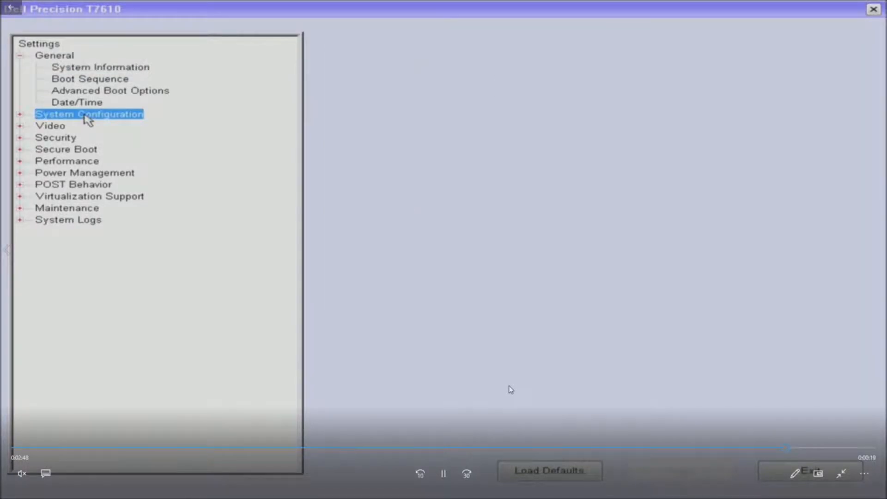
{"action": "left_click", "coordinate": [89, 113]}
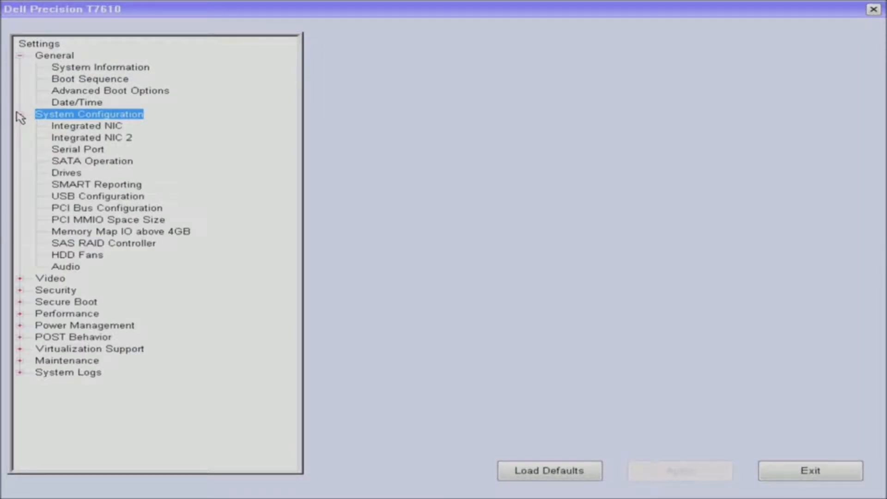
{"action": "mouse_move", "coordinate": [87, 74]}
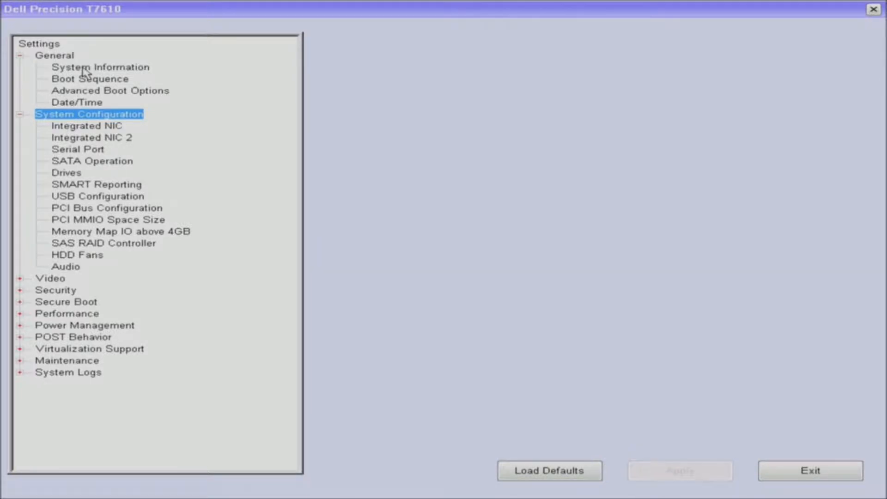
{"action": "left_click", "coordinate": [98, 67]}
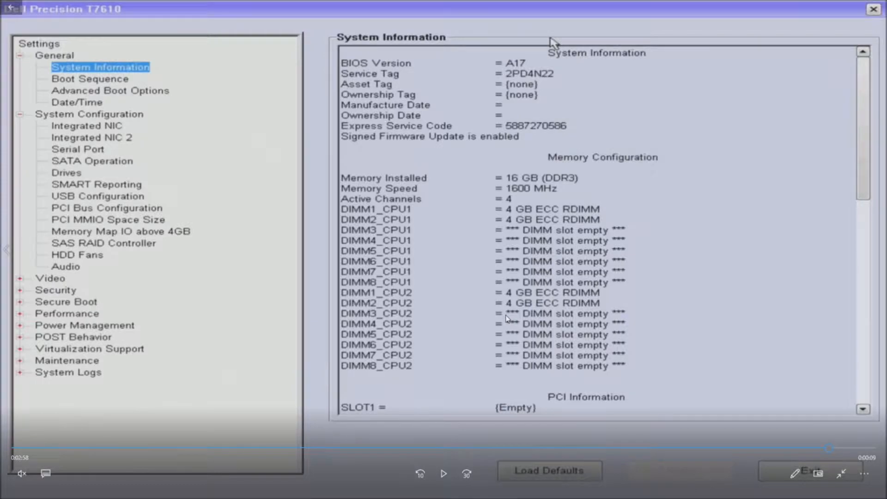
{"action": "left_click", "coordinate": [444, 474]}
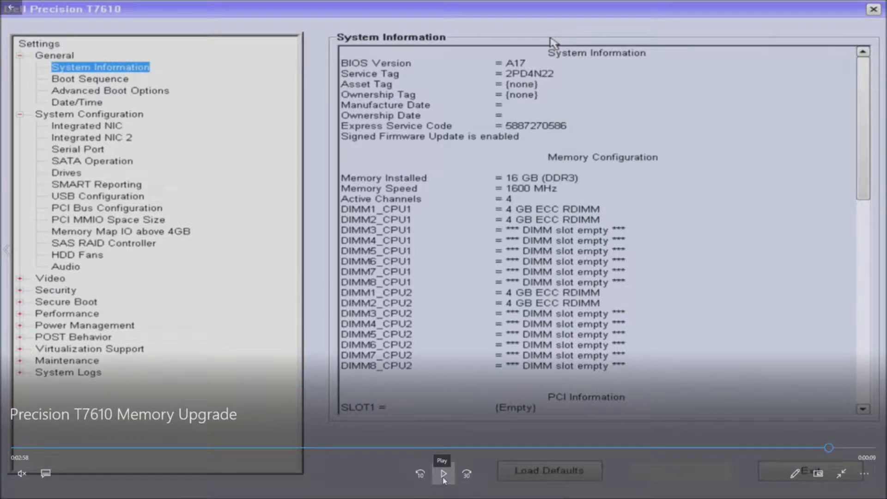